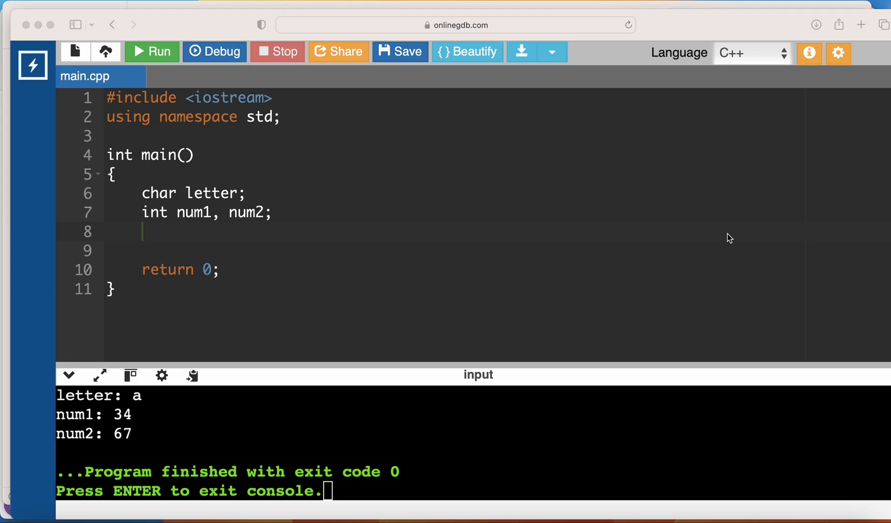
pyautogui.moveTo(264, 207)
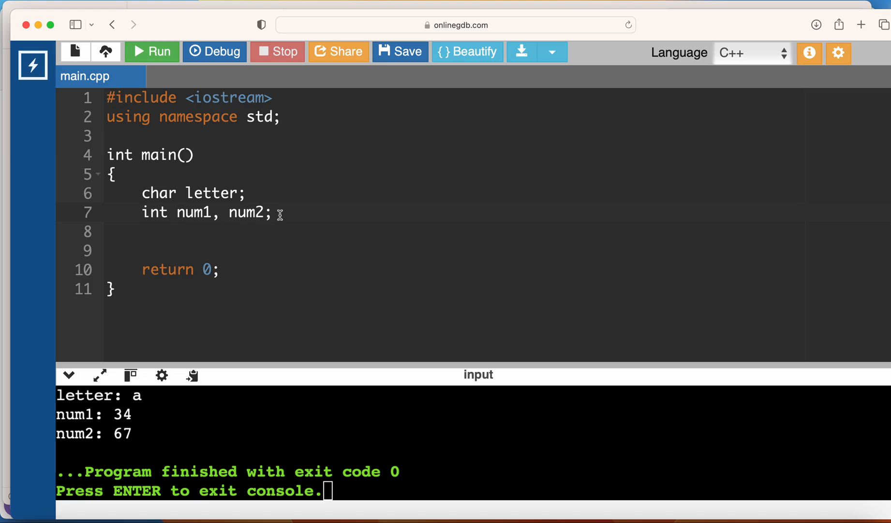
# Step: Write cout<<"Enter a letter, num1, and num2: "; on line 9 and start line 10 with cin>>
pyautogui.write('cout<<"')
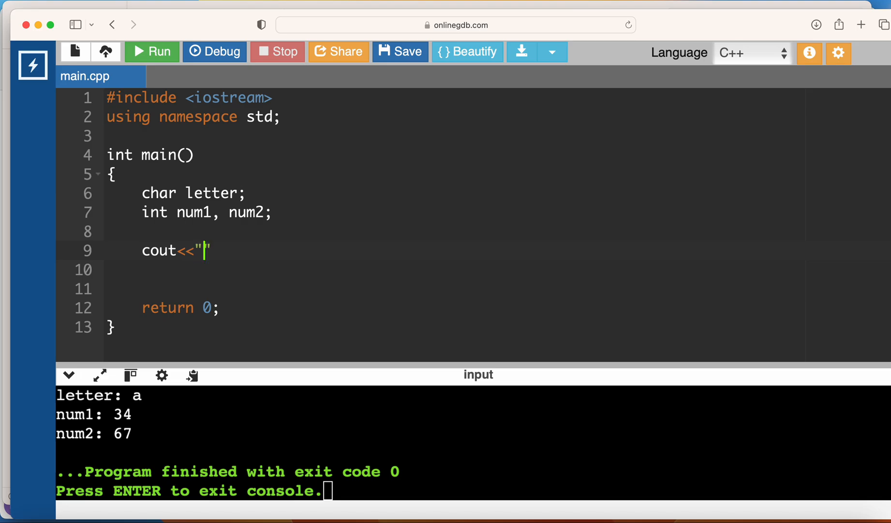
pyautogui.write('Enter a lett')
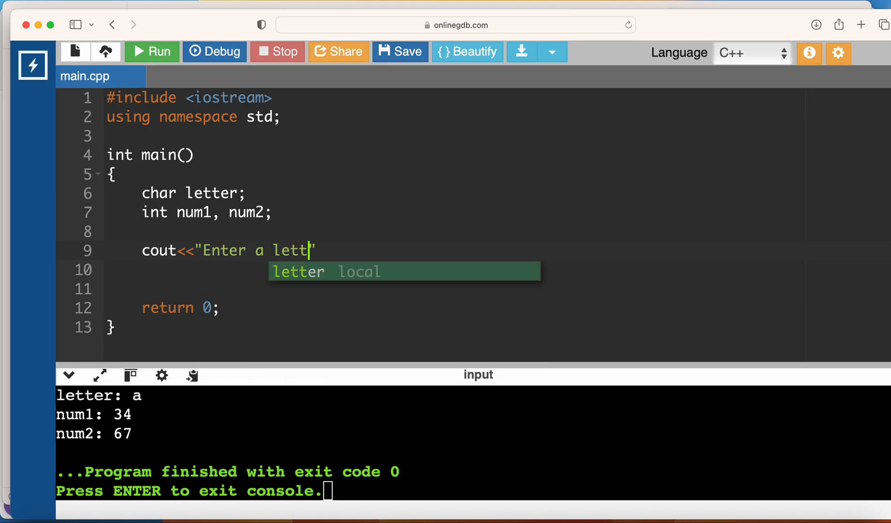
pyautogui.write('er,')
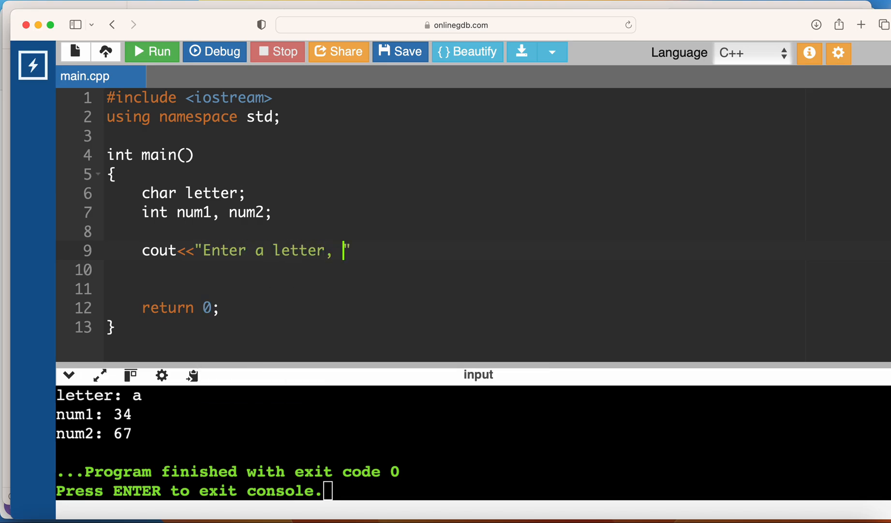
pyautogui.write('num1, and')
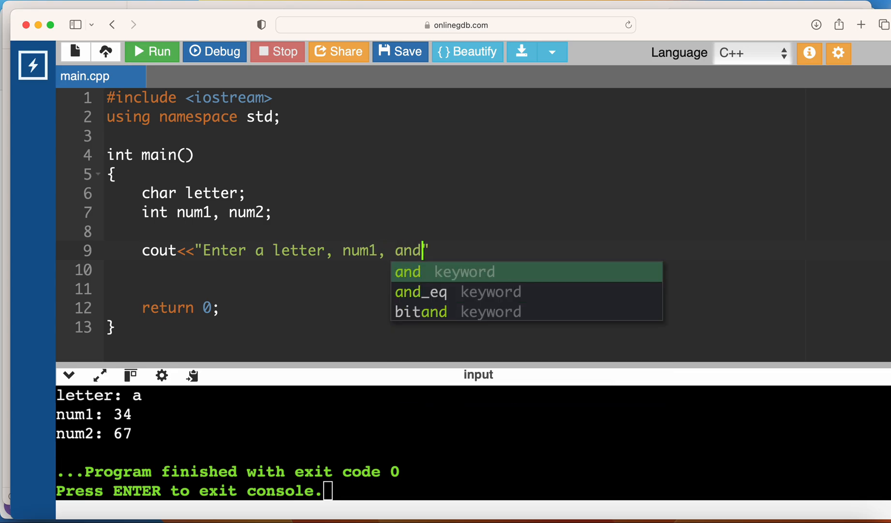
pyautogui.write('num2:')
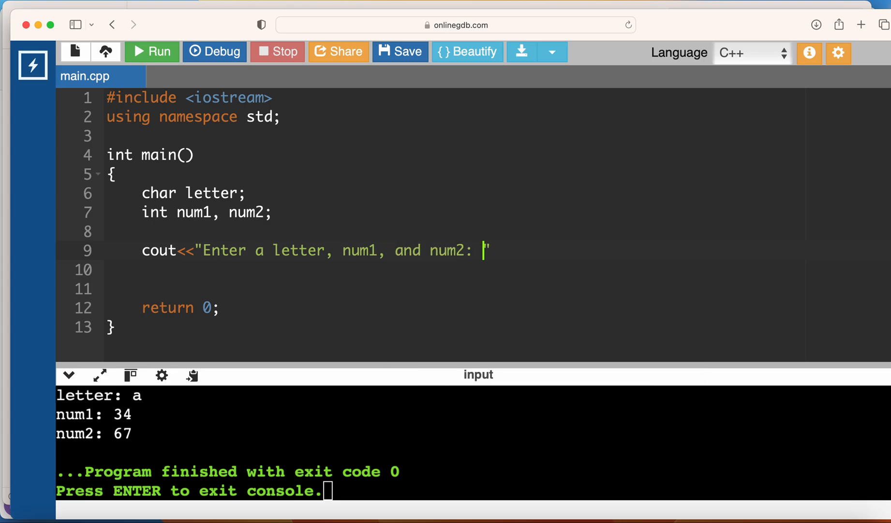
pyautogui.write(';')
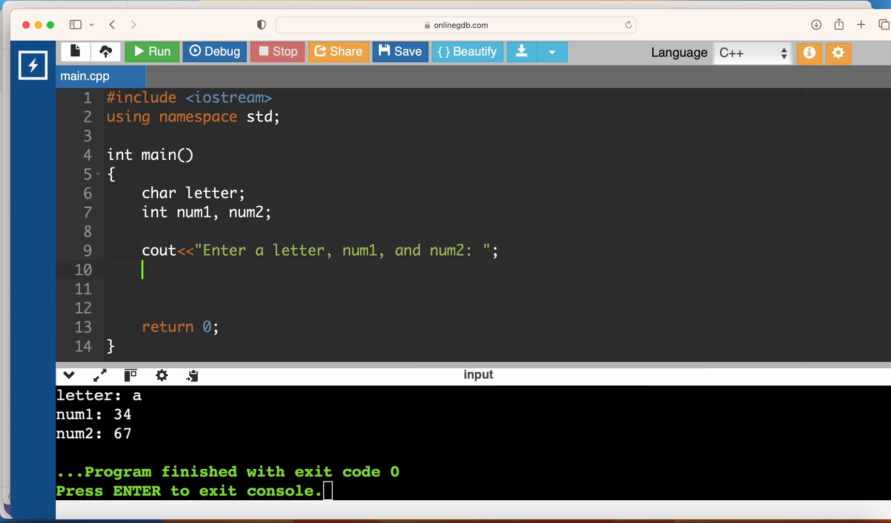
pyautogui.write('cin>>')
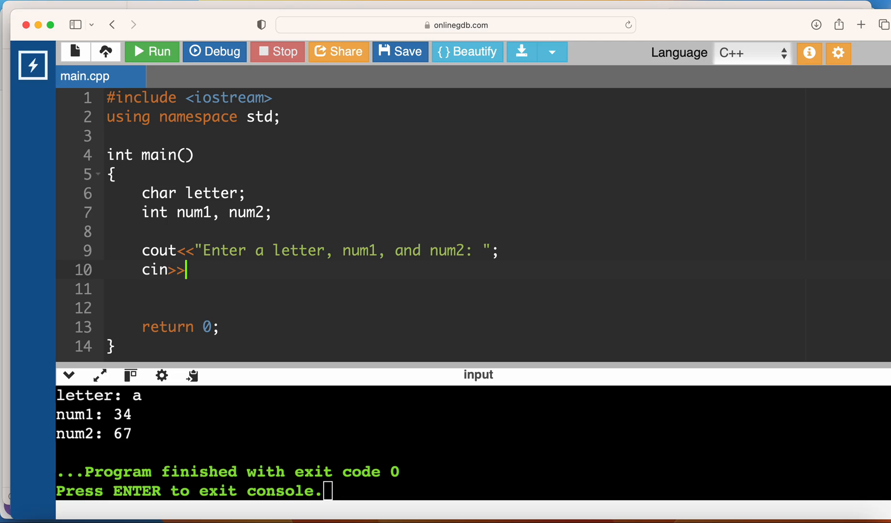
# Step: Finish line 10 as cin>>letter>>num1>>num2; and begin a cout on line 12
pyautogui.write('letter')
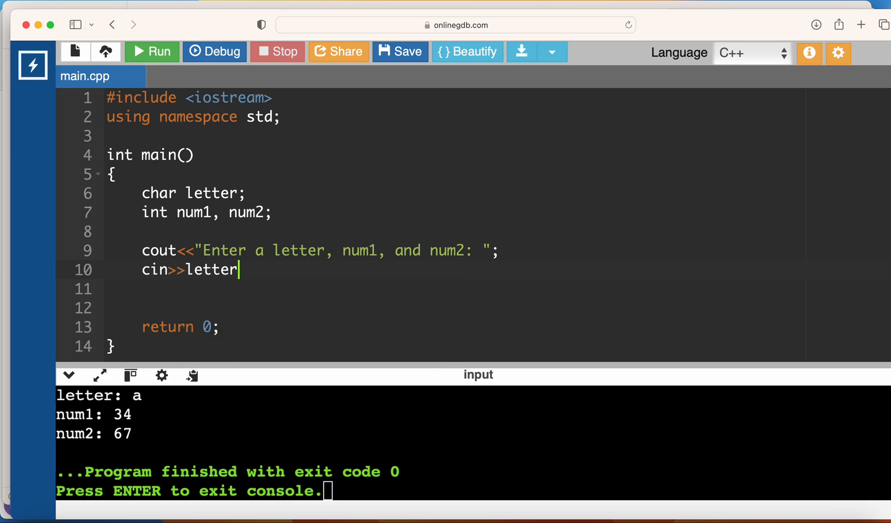
pyautogui.write('>>num1>>num2;')
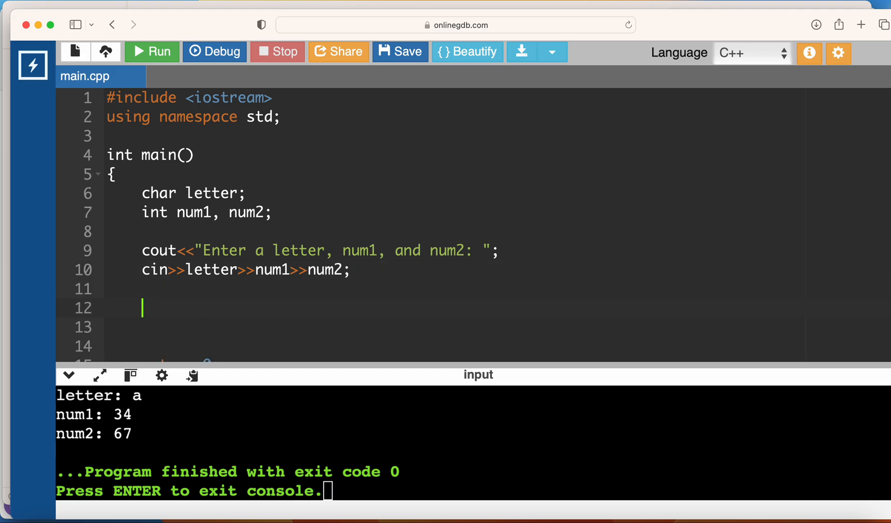
pyautogui.write('cout<<"')
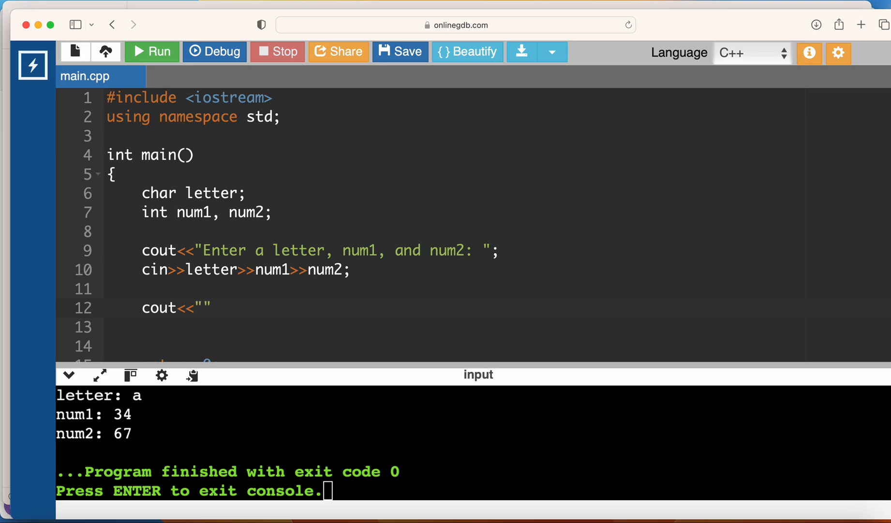
# Step: Write cout lines printing "\nletter: ", "\nnum1: " and "\nnum2: " with their variables
pyautogui.write('letter:')
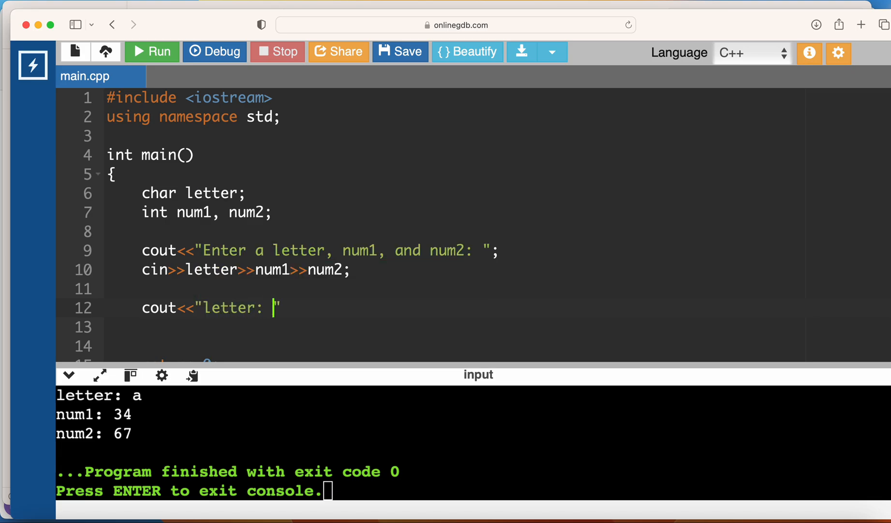
pyautogui.write('<<letter;')
pyautogui.click(456, 326)
pyautogui.write('cout<<"')
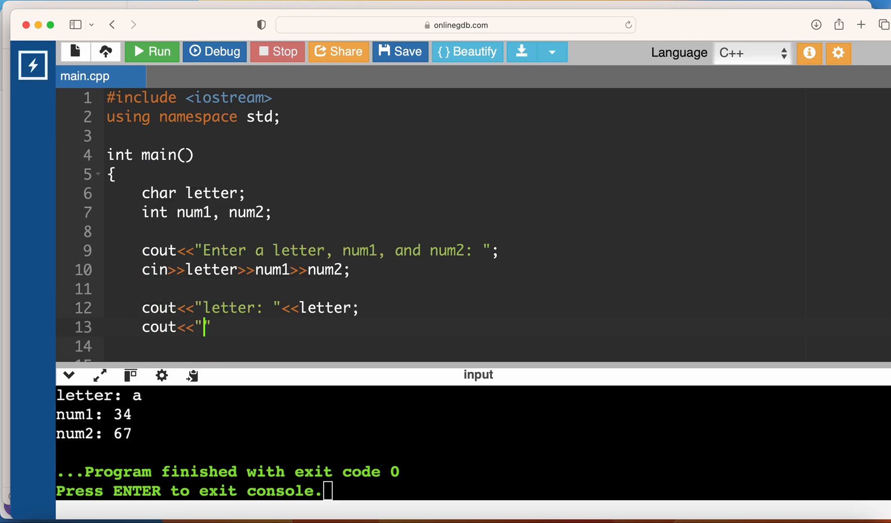
pyautogui.write('num1:')
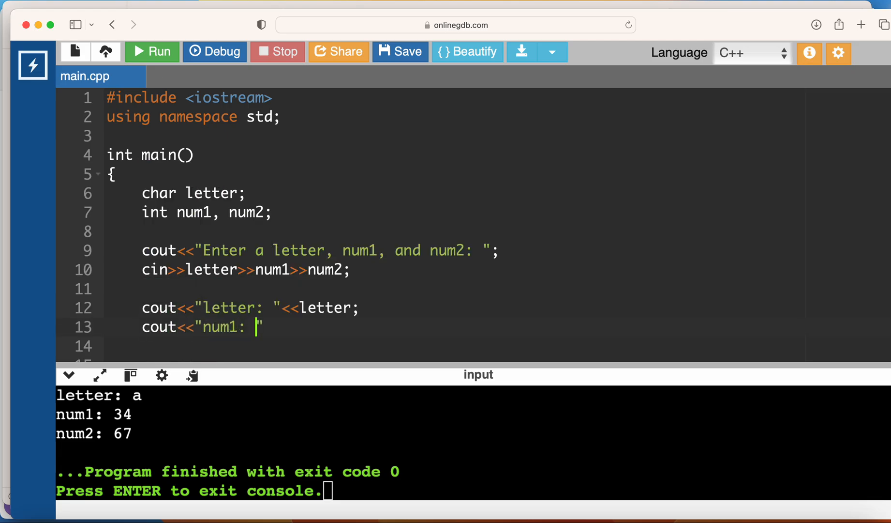
pyautogui.write('<<num1;')
pyautogui.click(453, 346)
pyautogui.write('cout<<"num2: ')
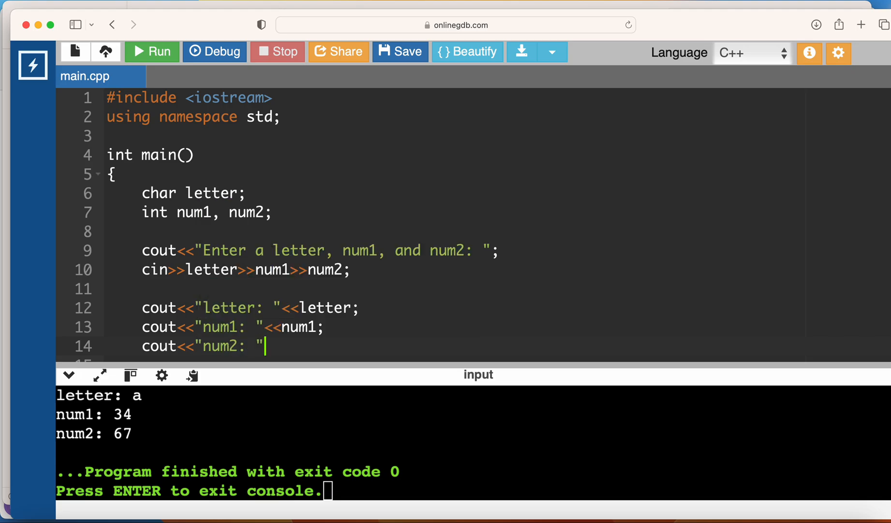
pyautogui.write('<<num2;')
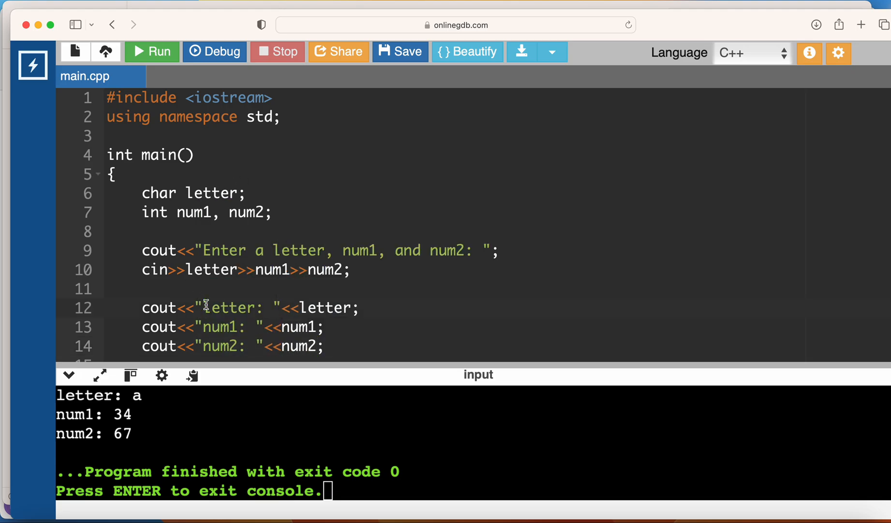
pyautogui.write('\\n')
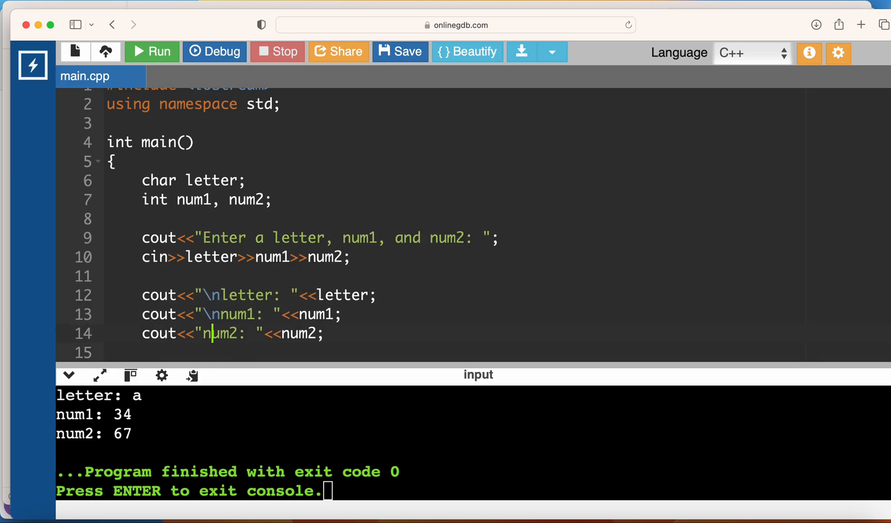
pyautogui.write('\\n')
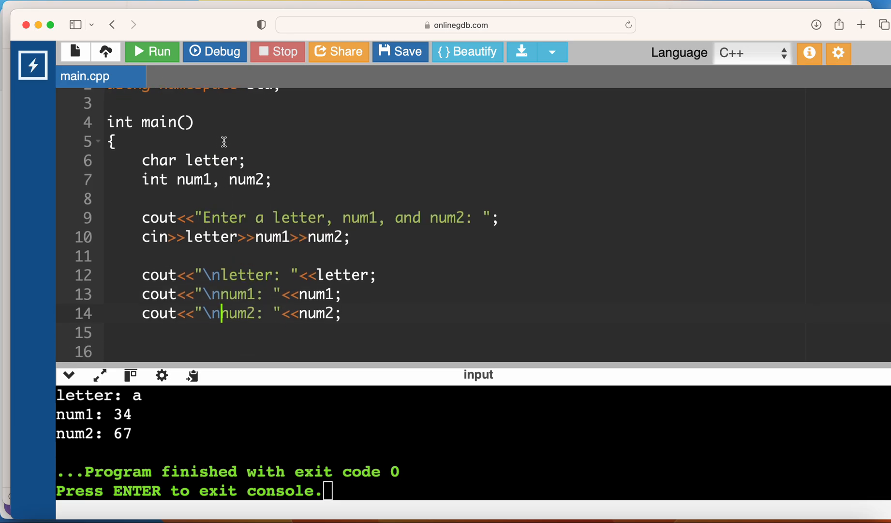
# Step: Run the program with input a 45 97, printing letter: a, num1: 45, num2: 97
pyautogui.click(151, 51)
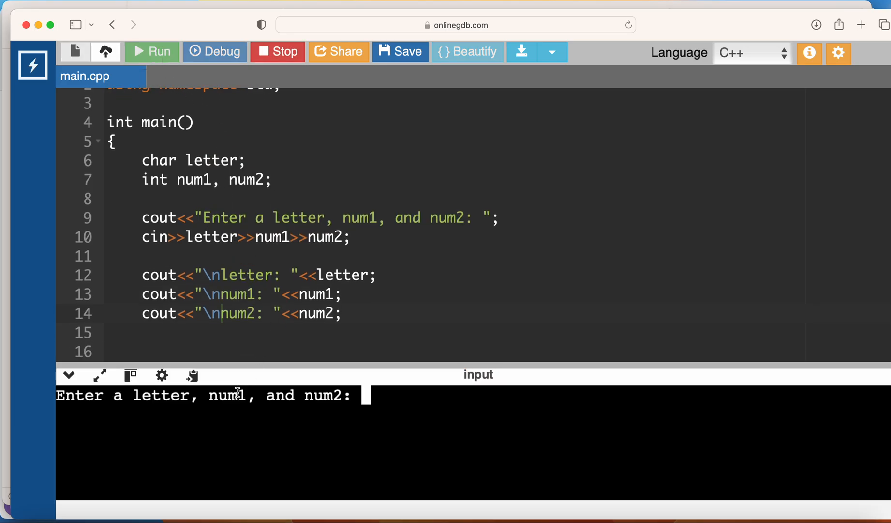
pyautogui.write('a')
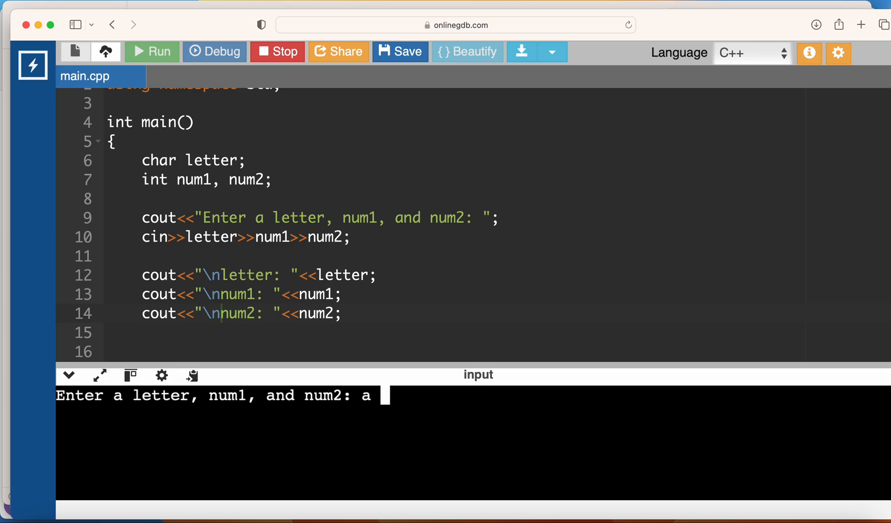
pyautogui.write('45 97')
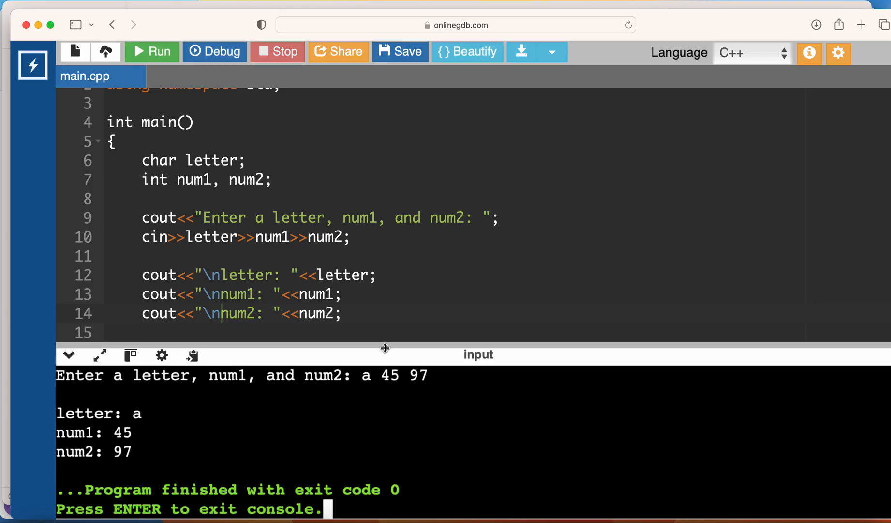
pyautogui.moveTo(220, 416)
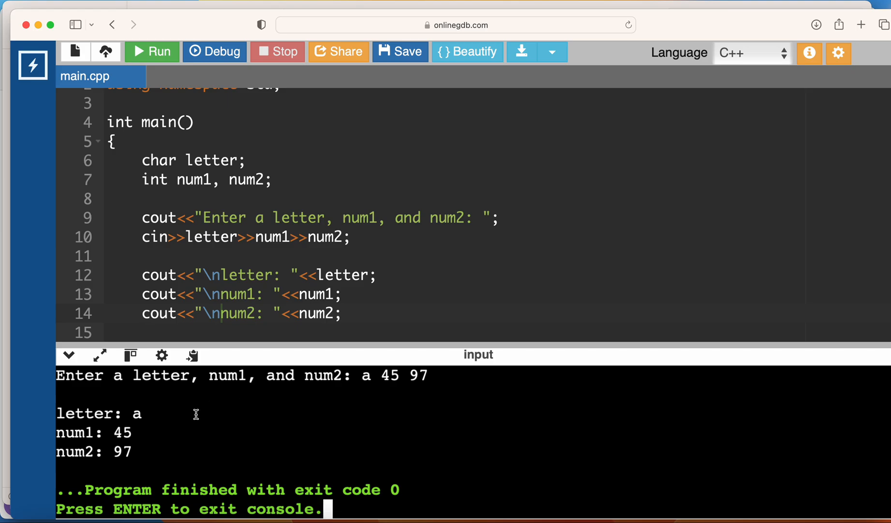
pyautogui.moveTo(341, 351)
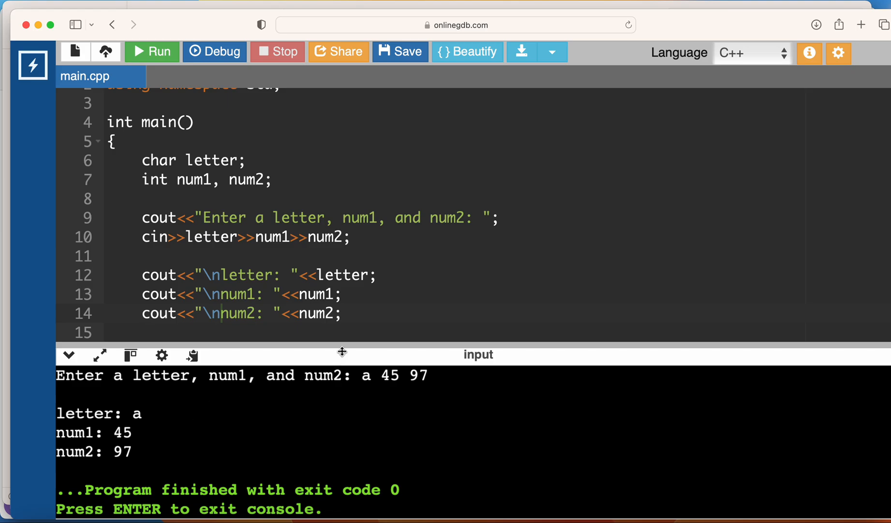